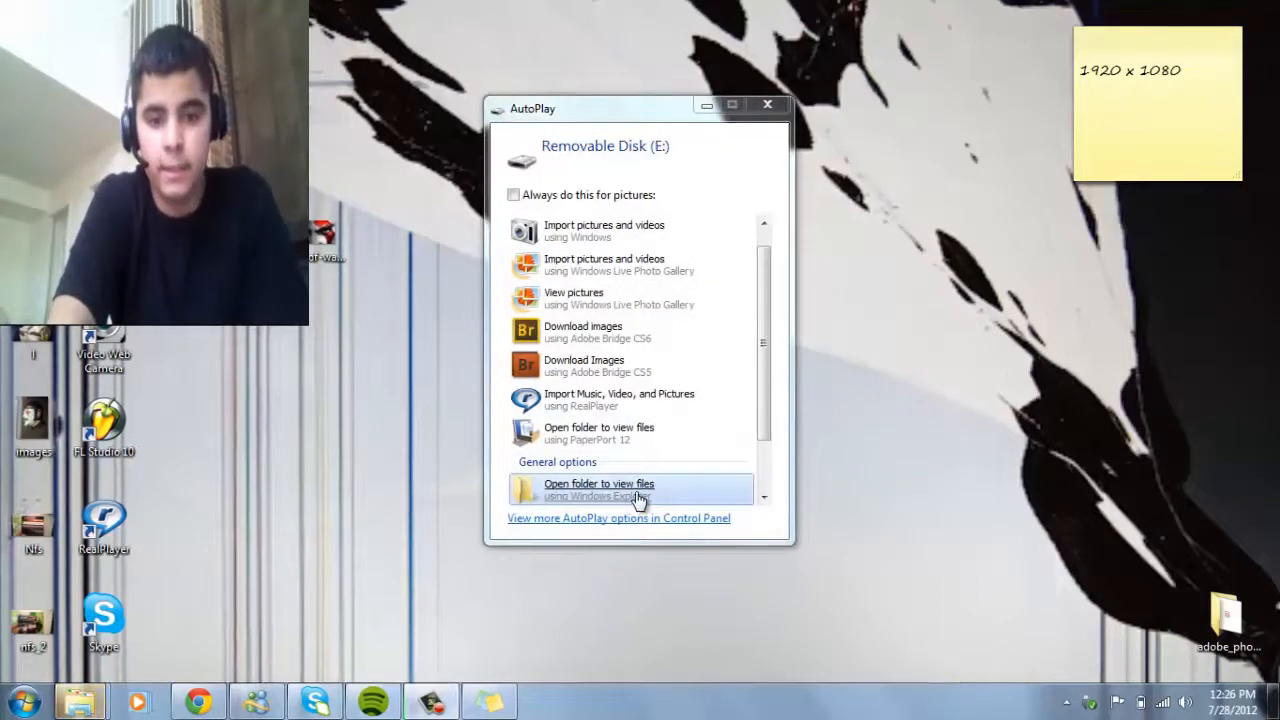
# - Open Removable Disk (E:) in Windows Explorer from the AutoPlay prompt
pyautogui.click(599, 489)
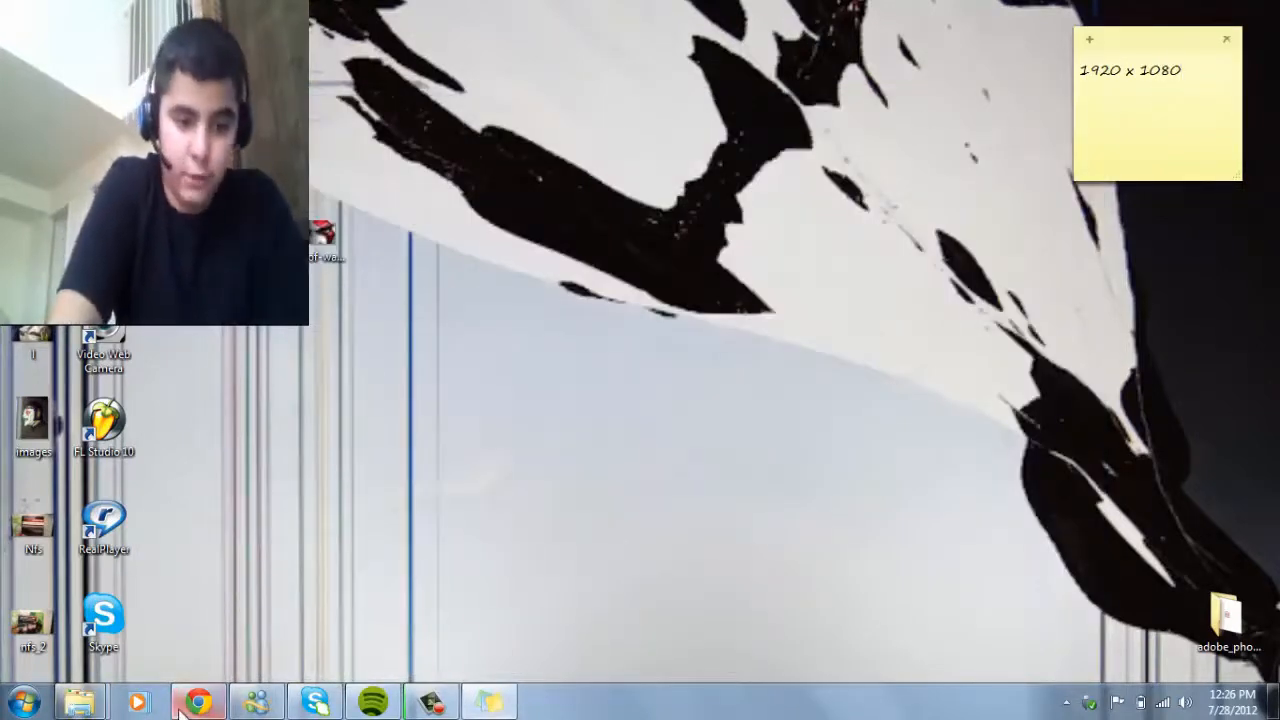
# - Open a new Chrome window and search Google for 1920x1080 game wallpapers
pyautogui.rightClick(197, 700)
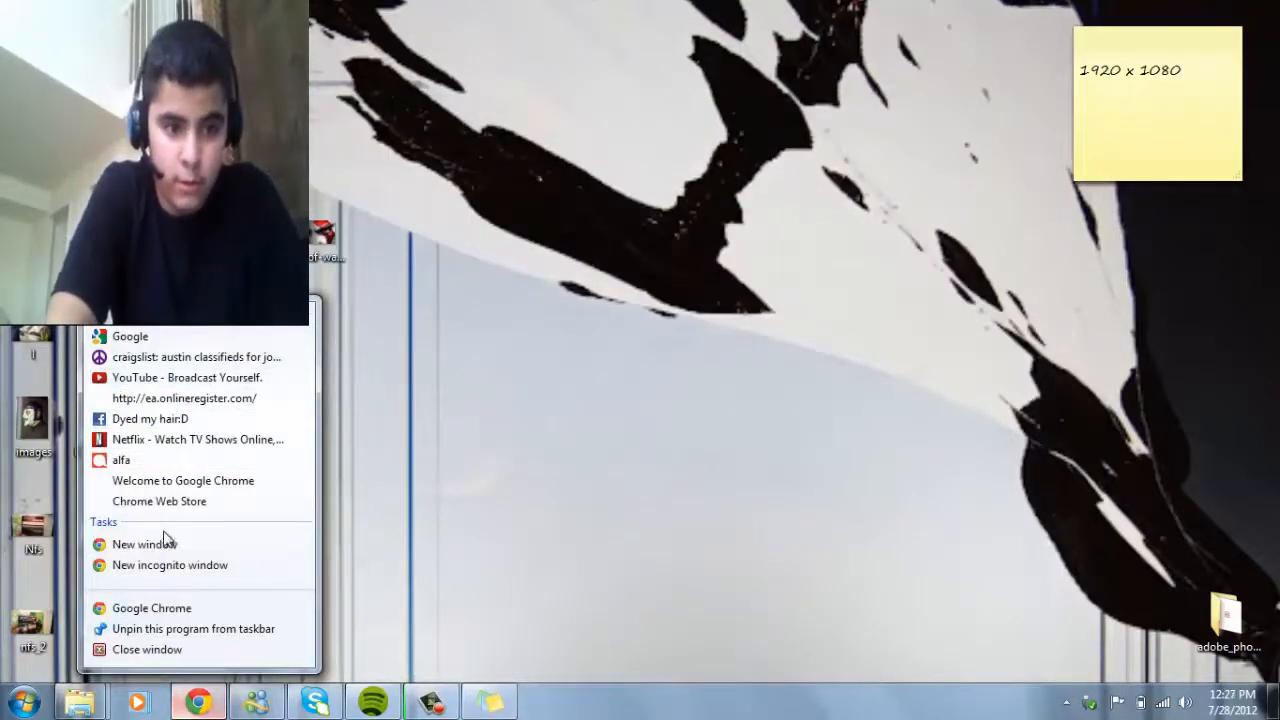
pyautogui.click(144, 543)
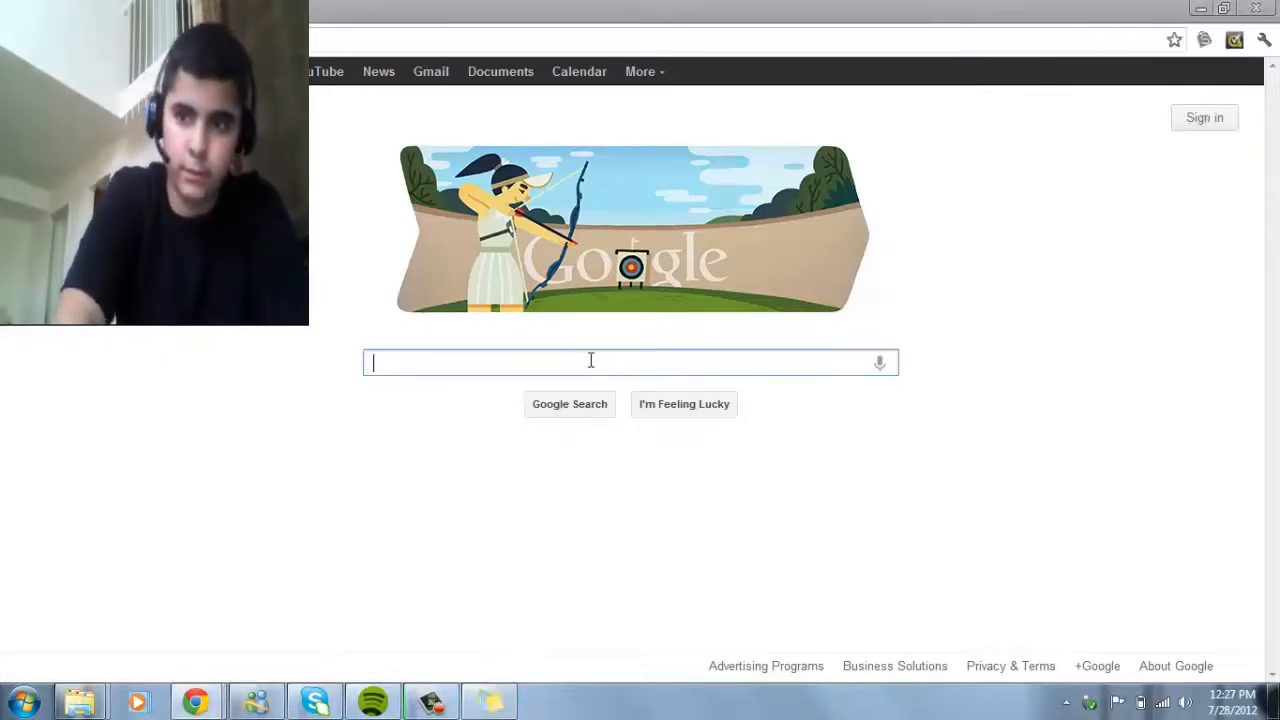
pyautogui.write('192')
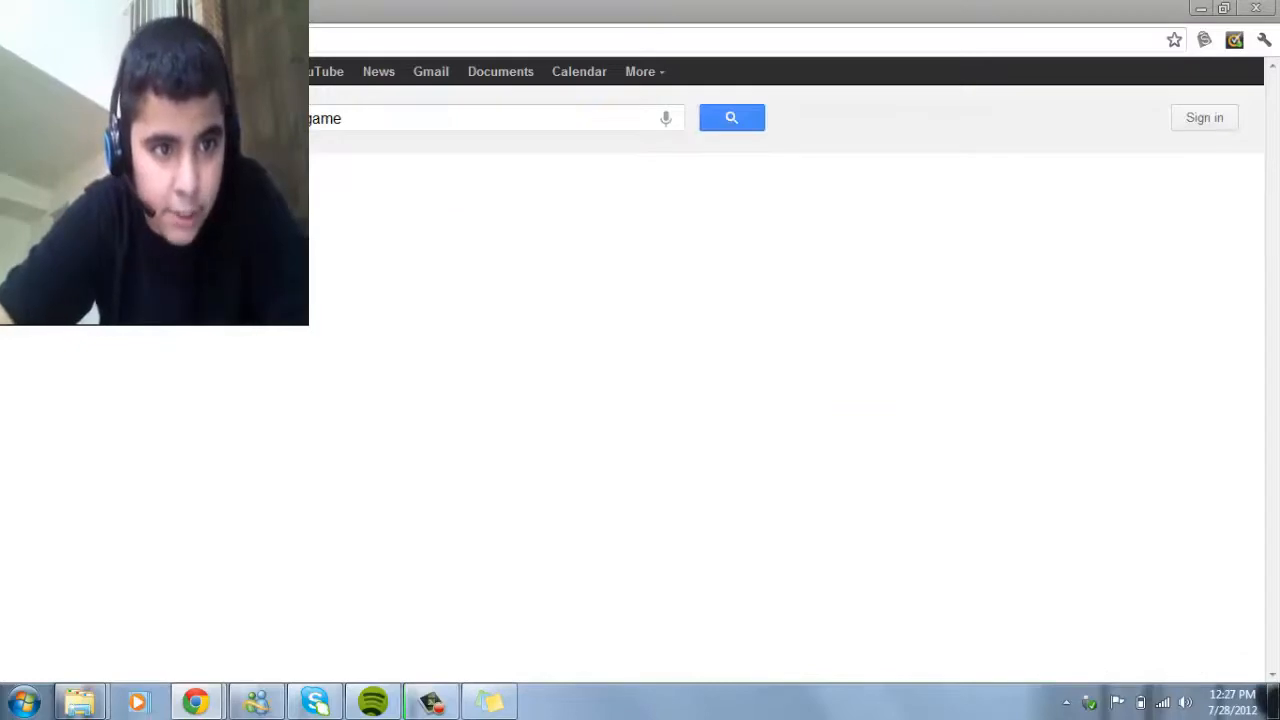
# - Switch to image results, open the Assassin's Creed II wallpaper, and bring up its image menu
pyautogui.click(731, 117)
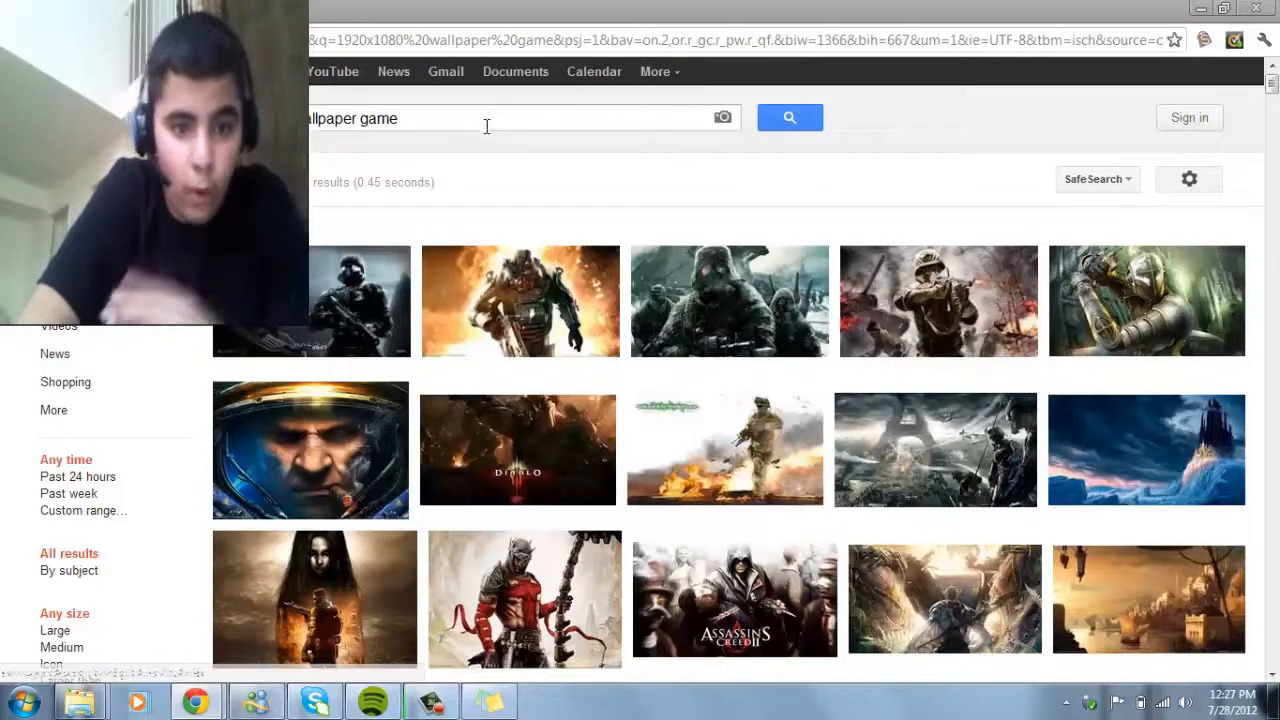
pyautogui.moveTo(845, 197)
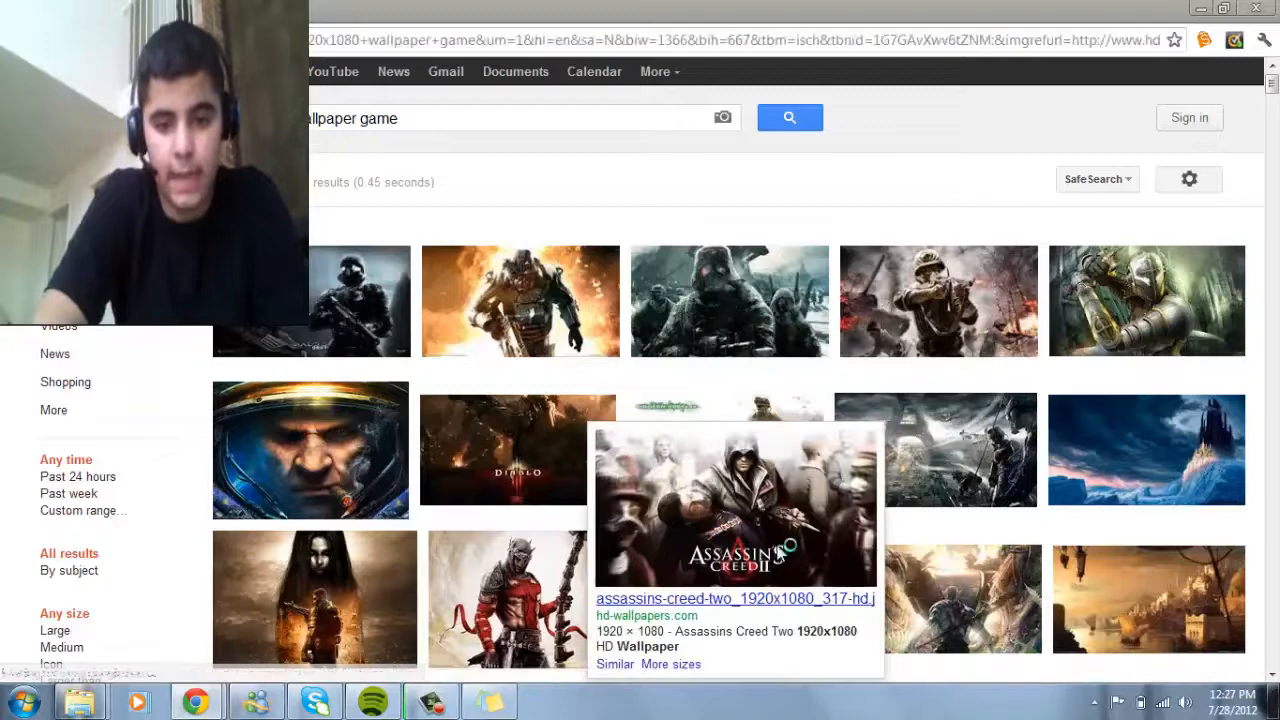
pyautogui.click(735, 505)
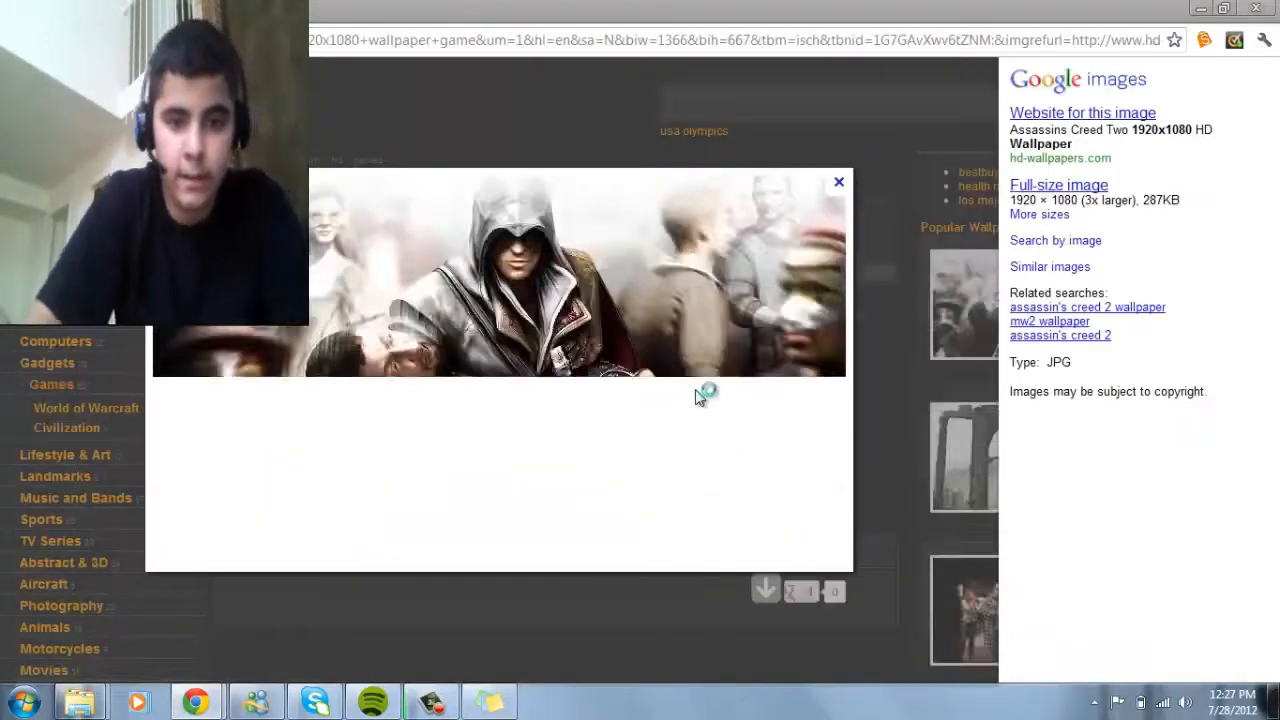
pyautogui.rightClick(700, 400)
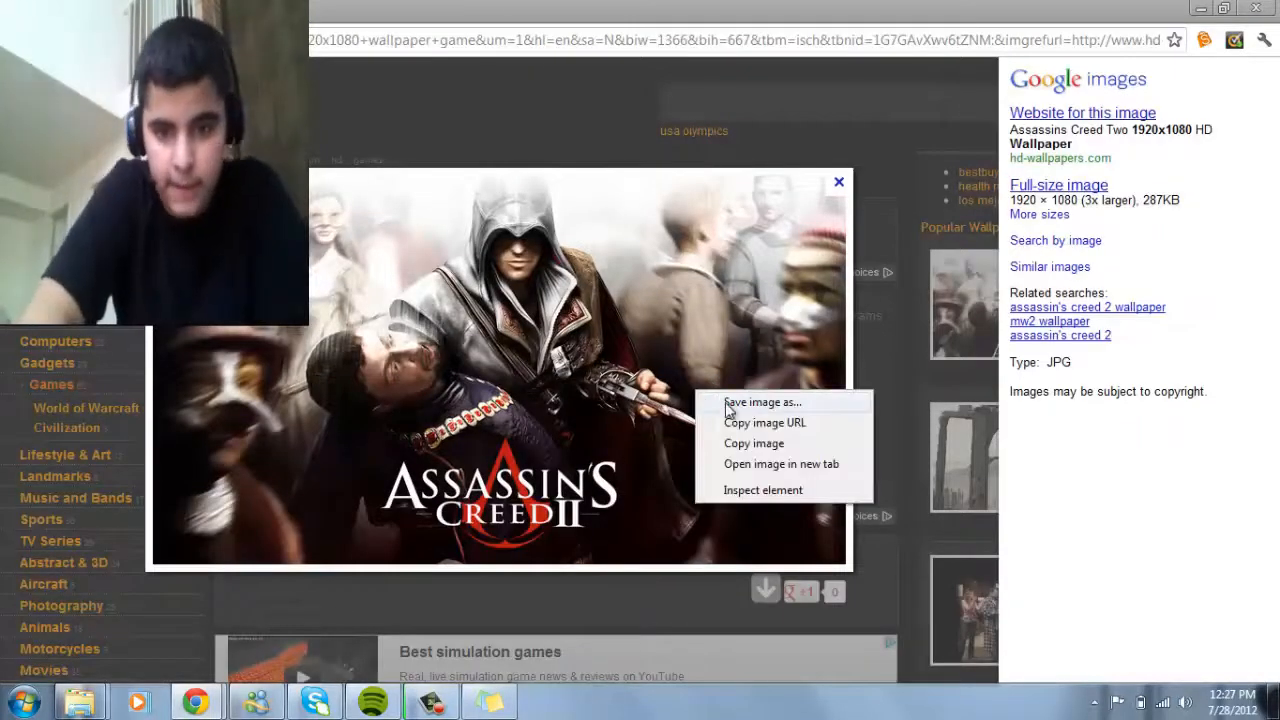
# - Save the wallpaper to the desktop as ASC.jpg and minimize Chrome
pyautogui.click(762, 401)
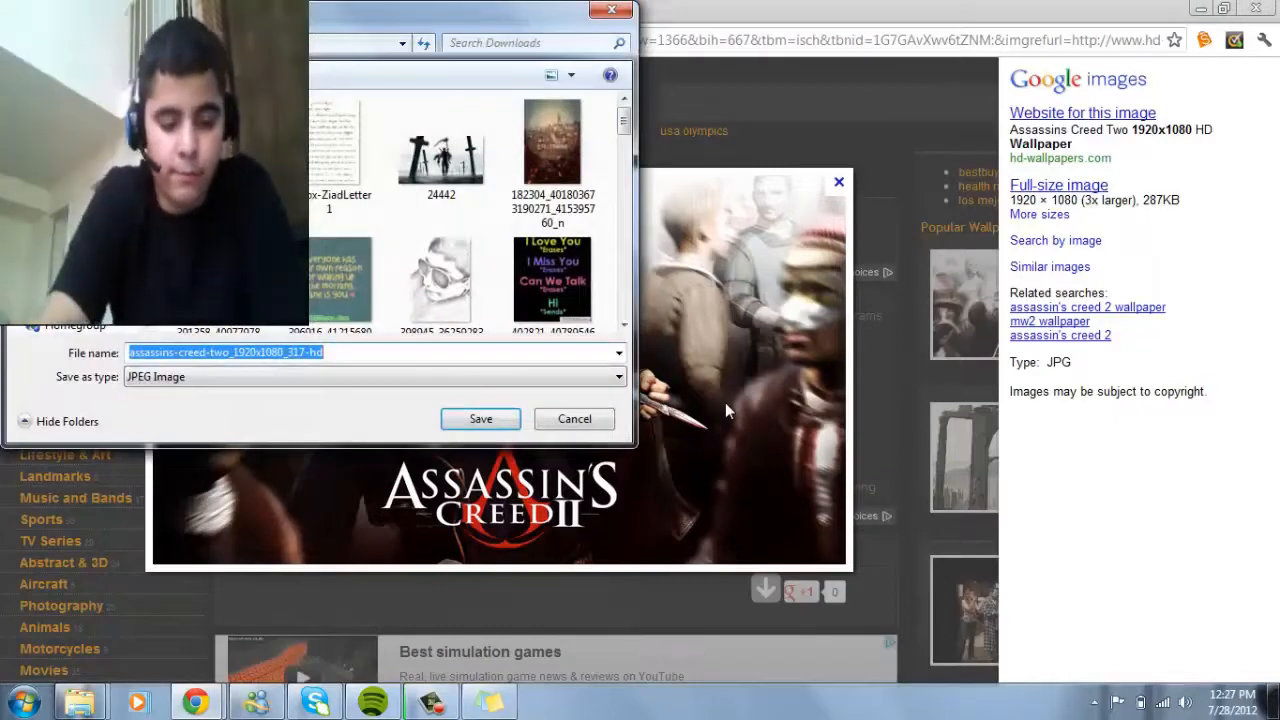
pyautogui.write('ASC')
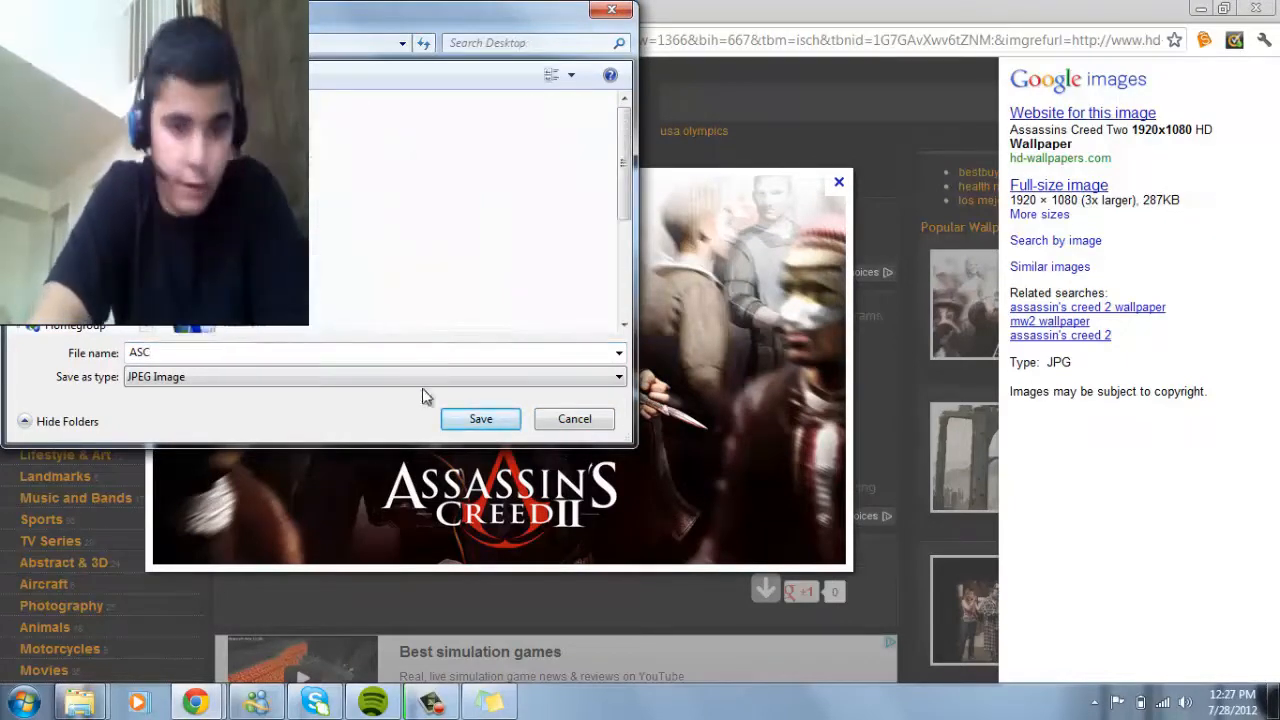
pyautogui.click(480, 418)
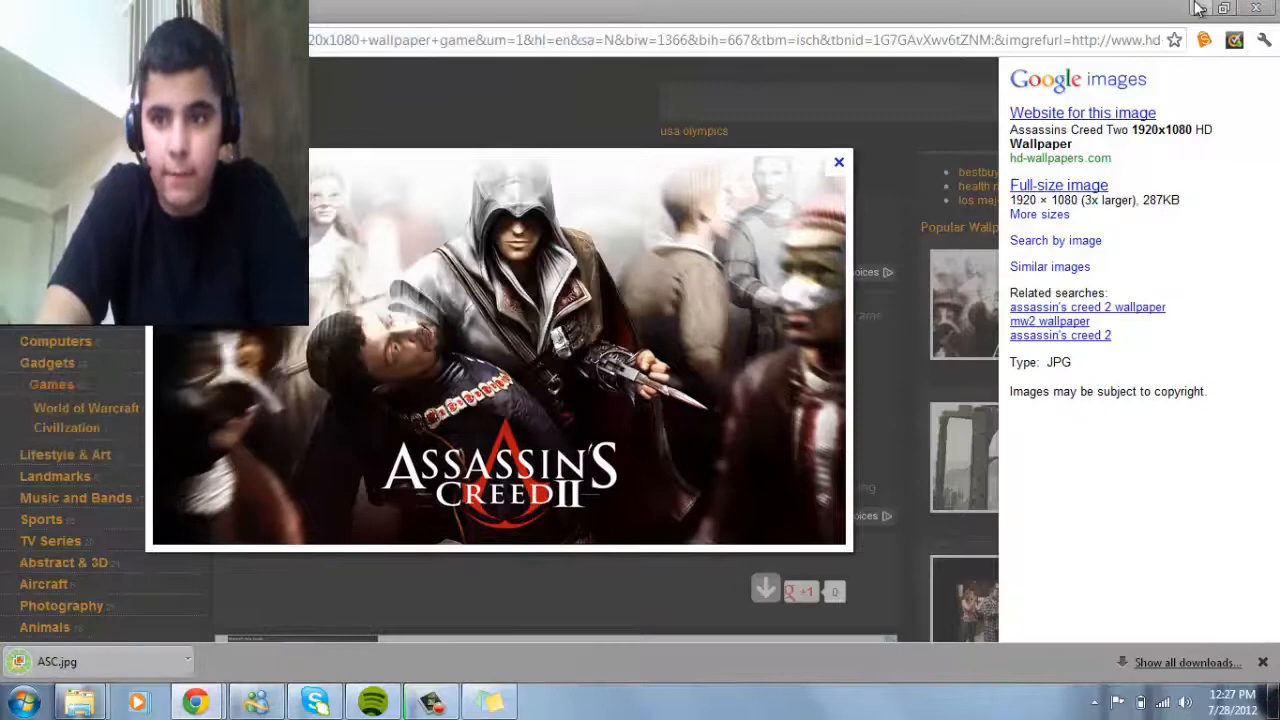
pyautogui.click(1256, 8)
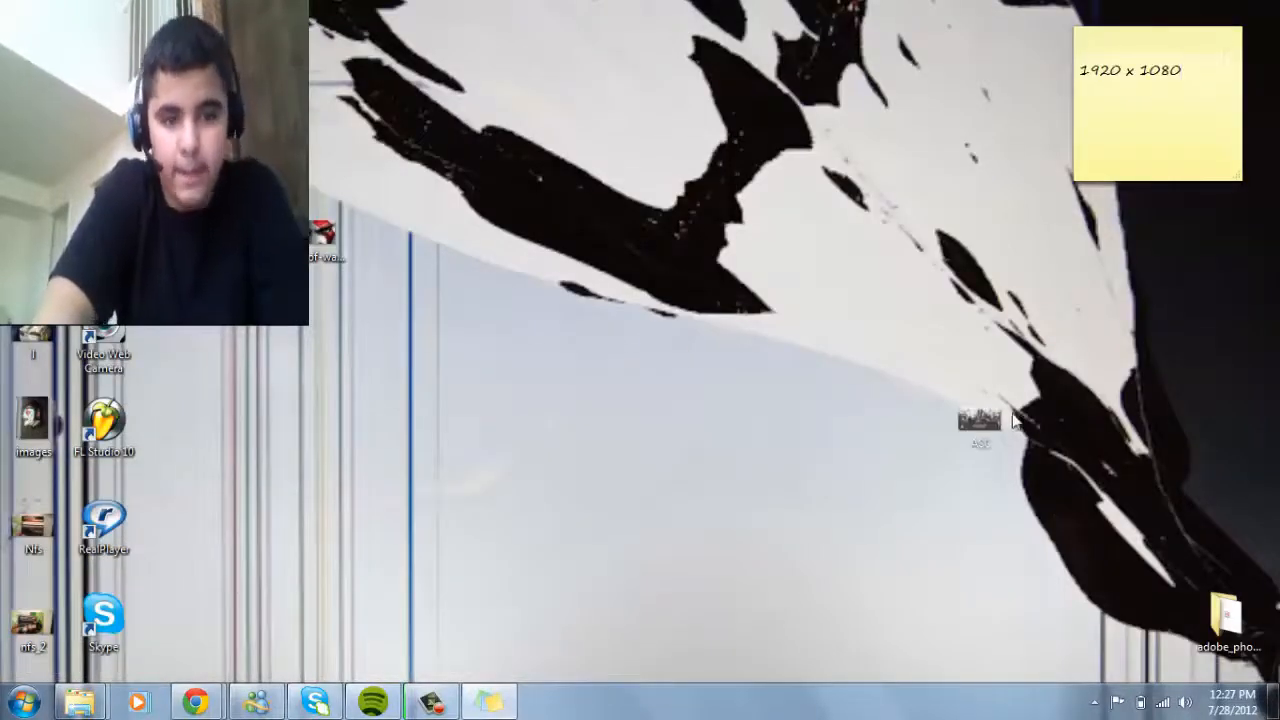
# - Copy ASC.jpg from the desktop and paste it into the Removable Disk (E:) window
pyautogui.rightClick(978, 425)
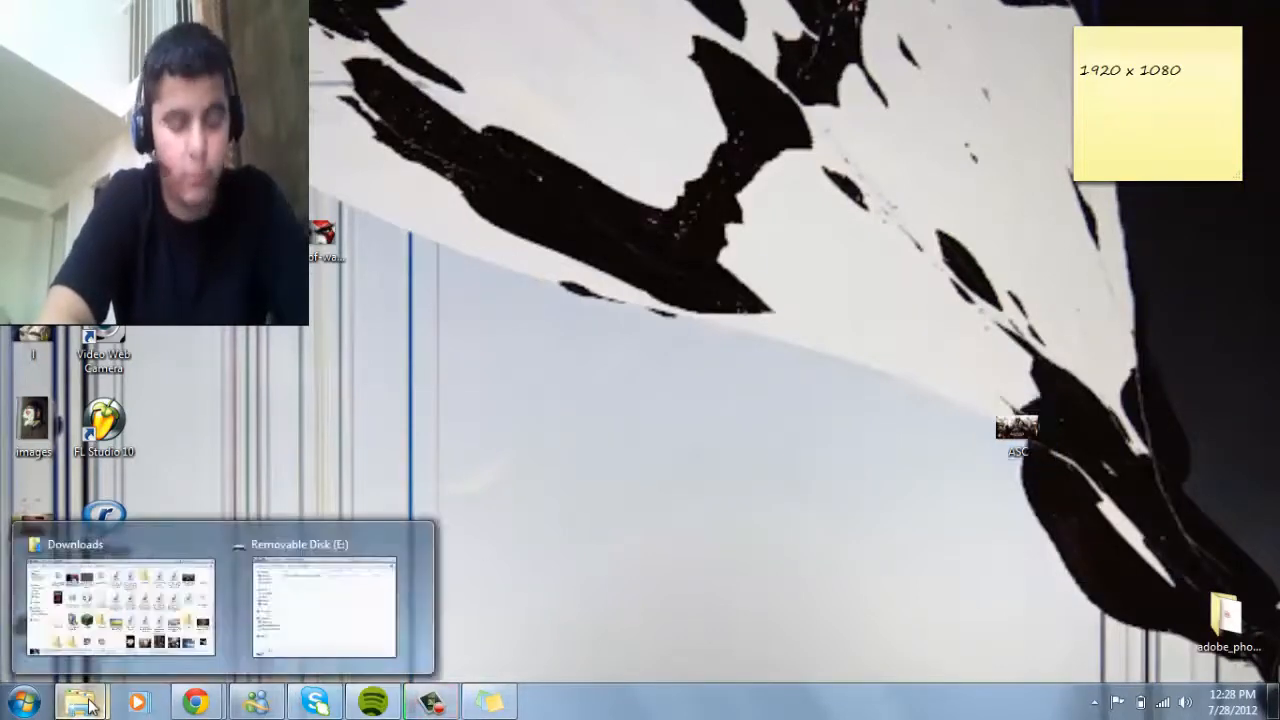
pyautogui.click(322, 600)
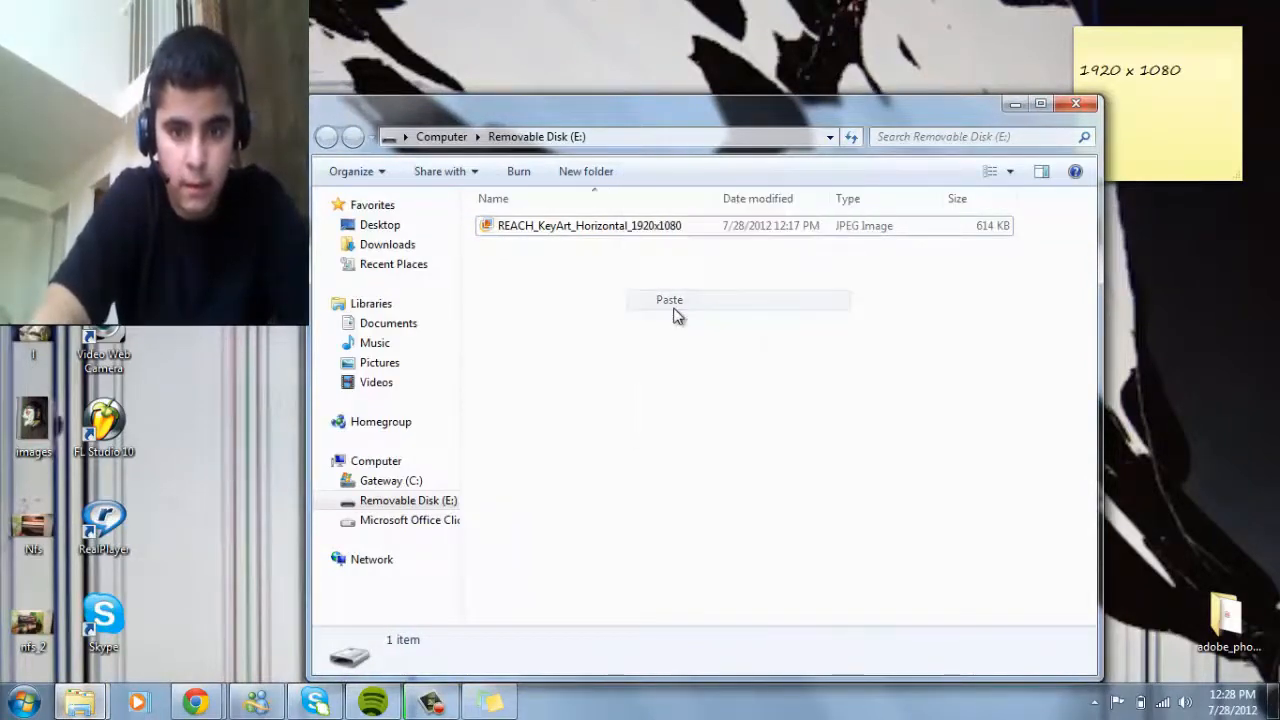
pyautogui.click(668, 300)
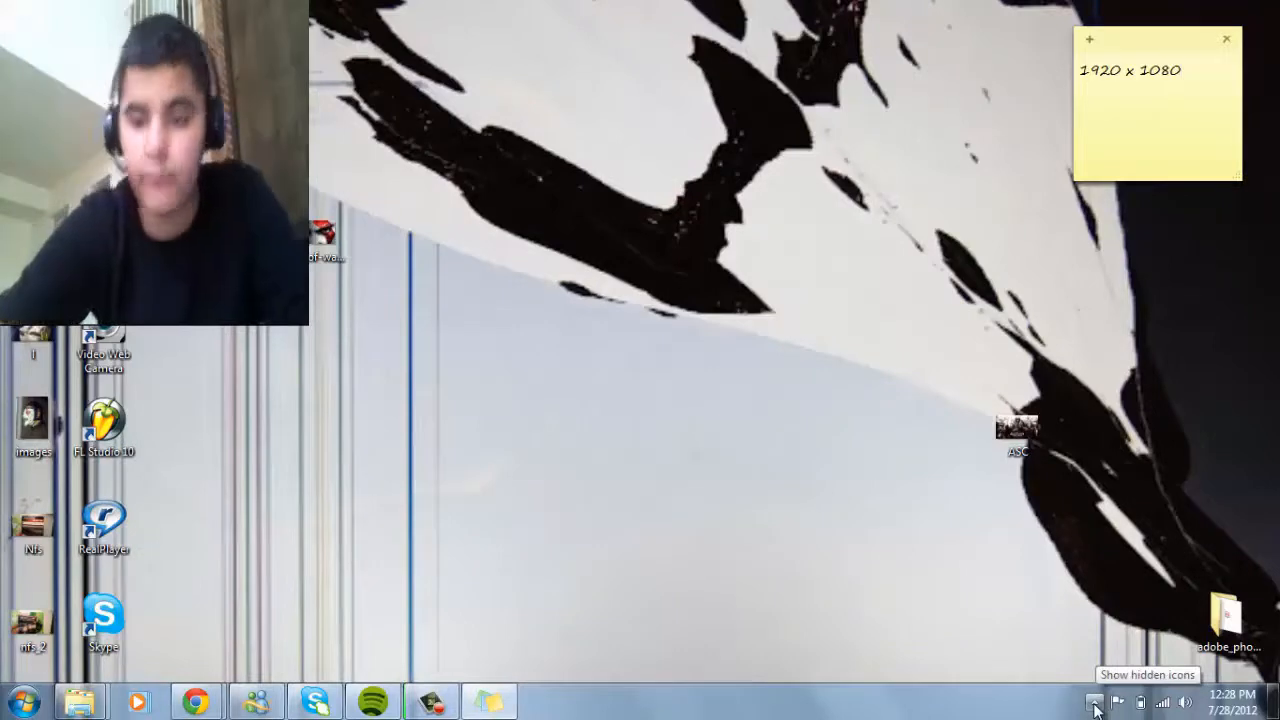
# - Expand the system tray's hidden notification-area icons
pyautogui.click(1094, 703)
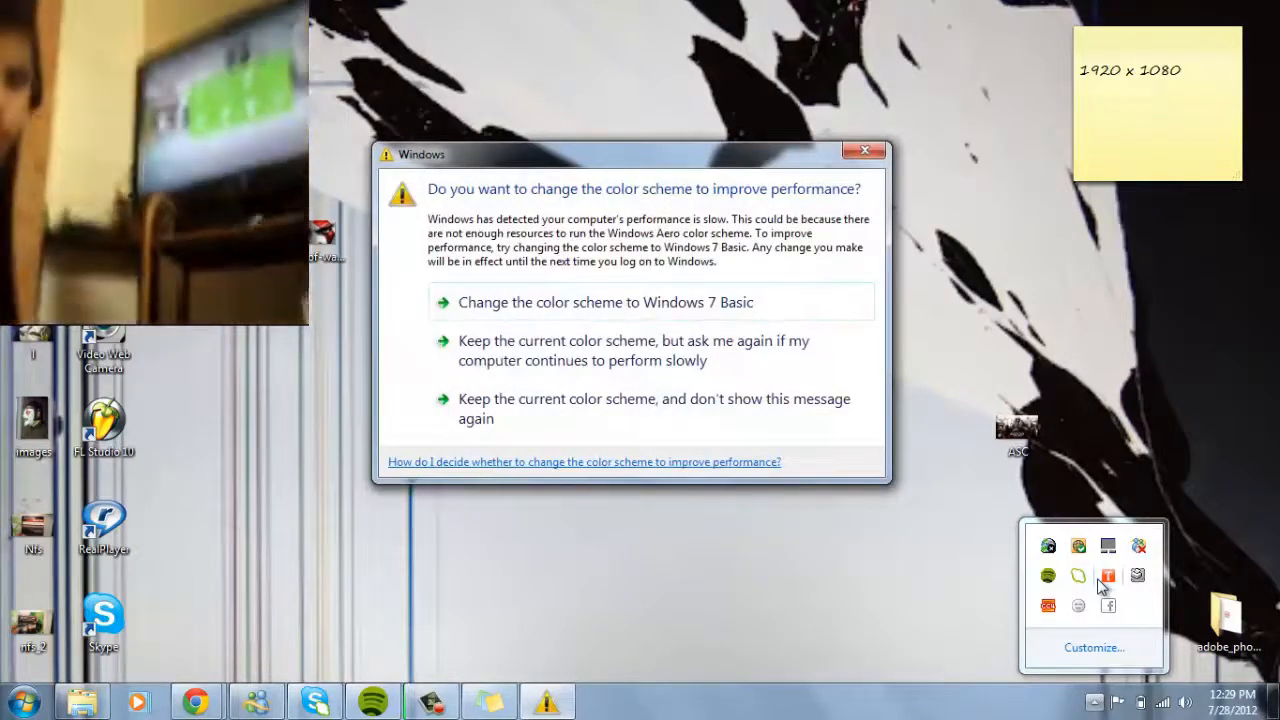
pyautogui.moveTo(830, 128)
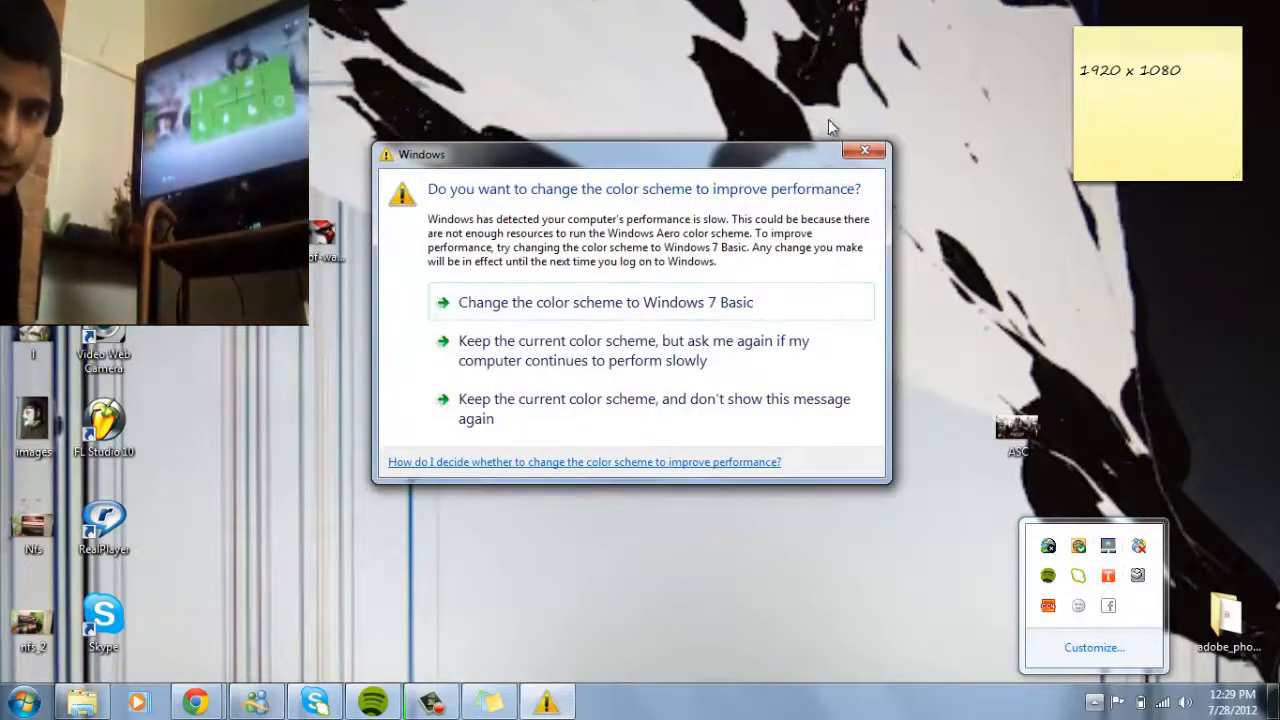
# - Close the Basic color scheme performance warning and the tray overflow panel
pyautogui.click(864, 150)
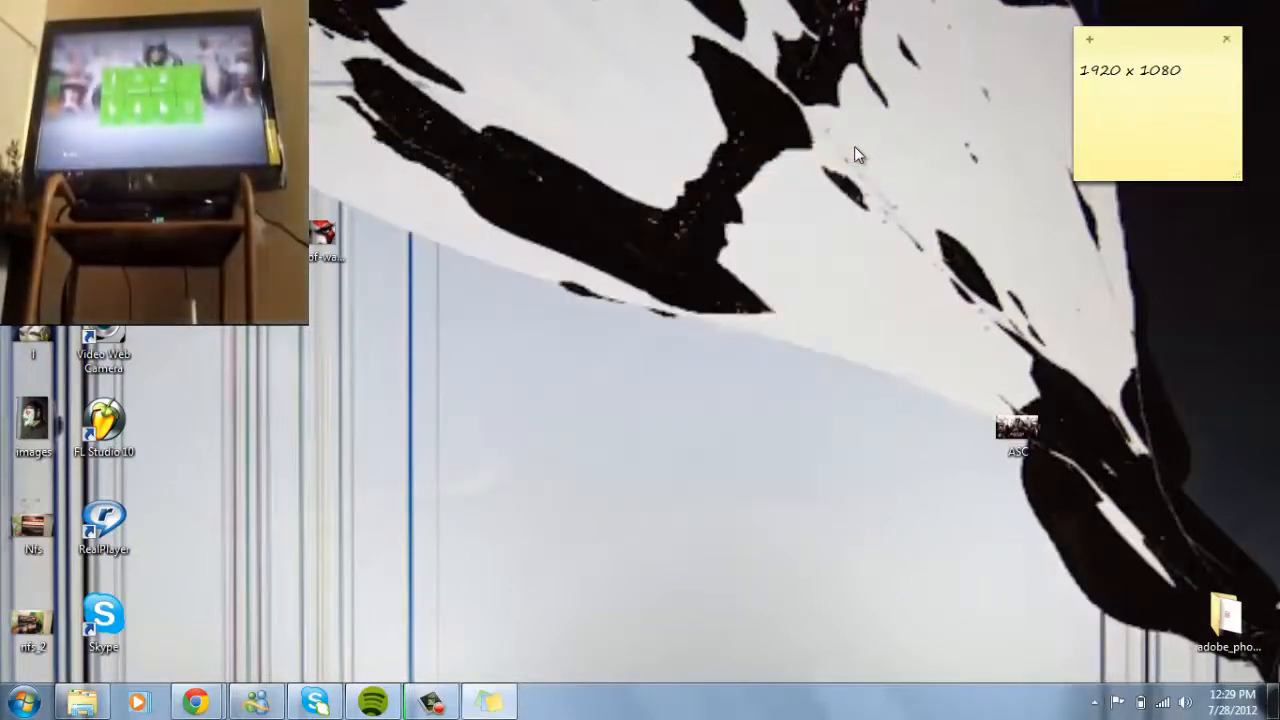